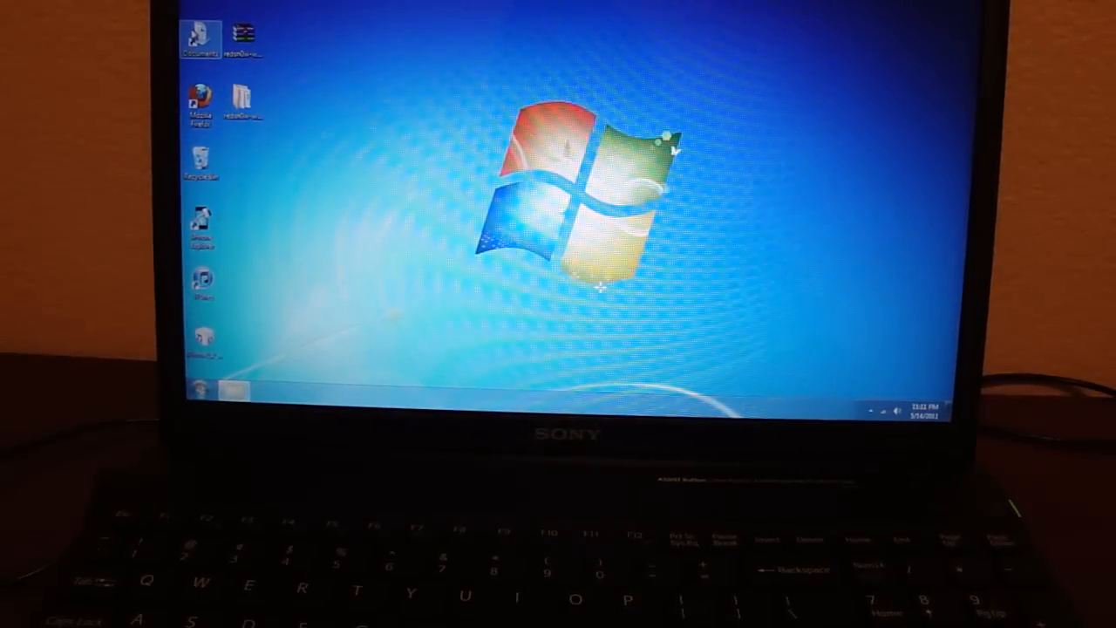
Restore the tinyumbrella-4.21.00 file from the Recycle Bin onto the desktop
double_click(202, 160)
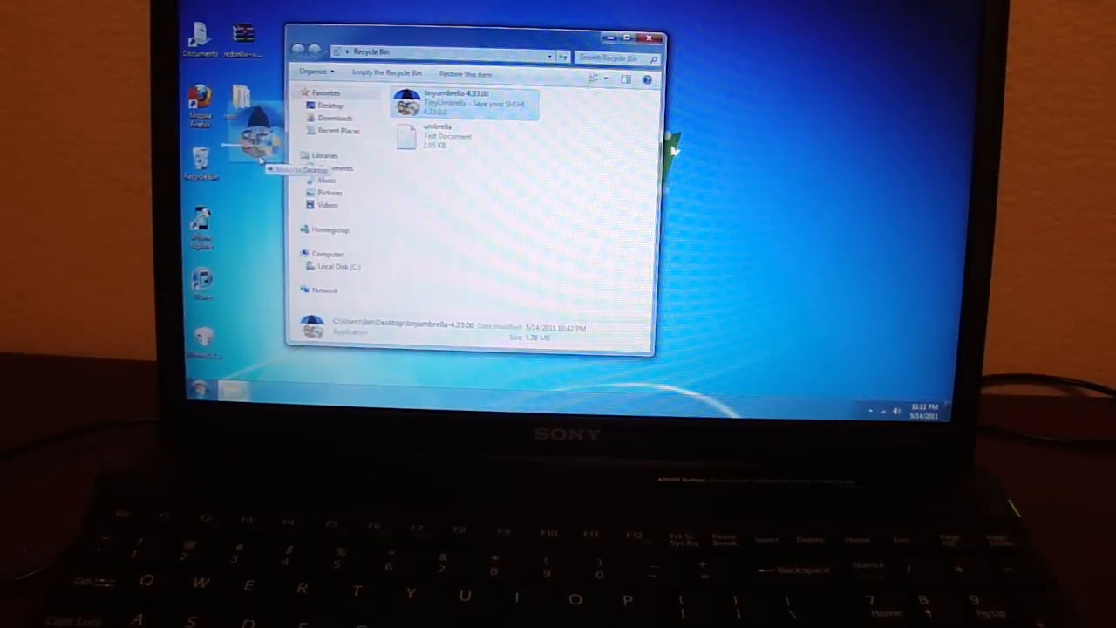
click(648, 37)
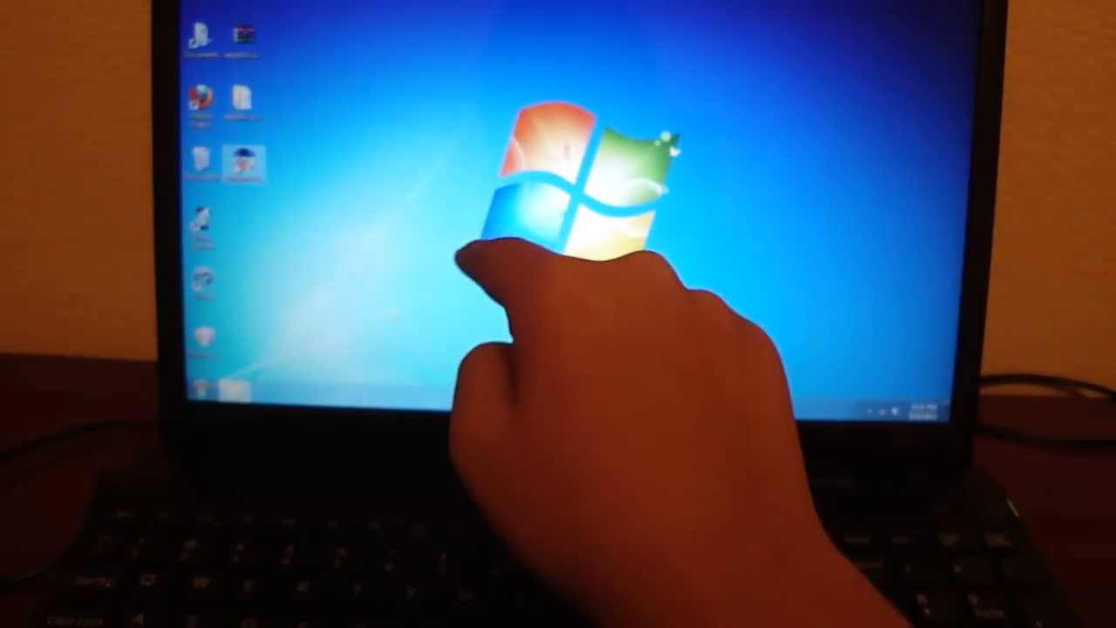
mouse_move(540, 261)
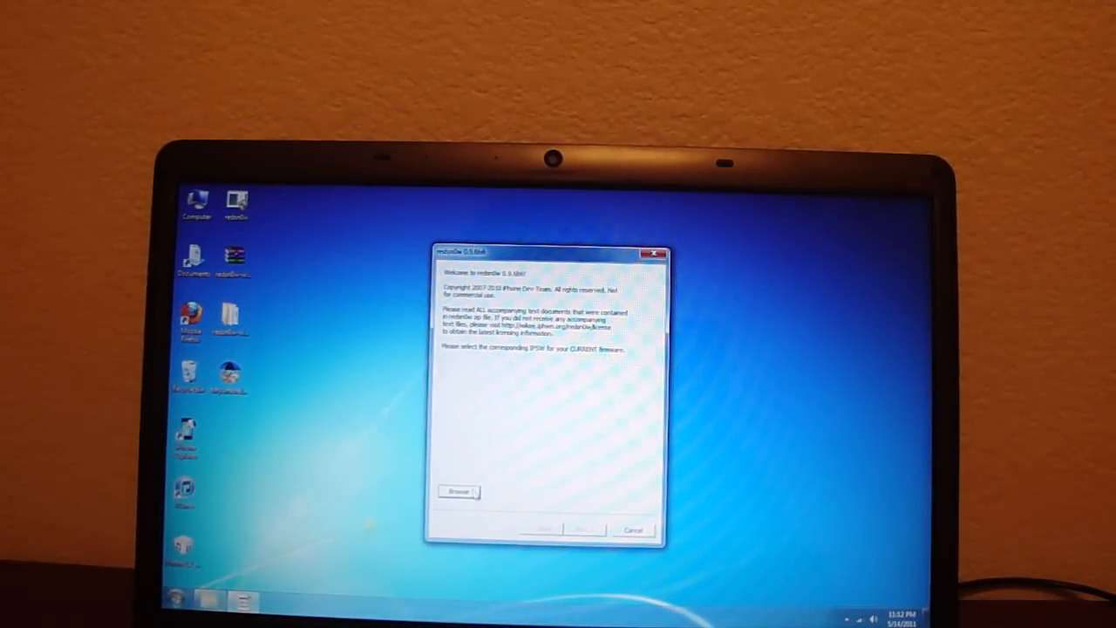
Browse to and select the iPhone 3.1.2 restore IPSW firmware file
click(459, 492)
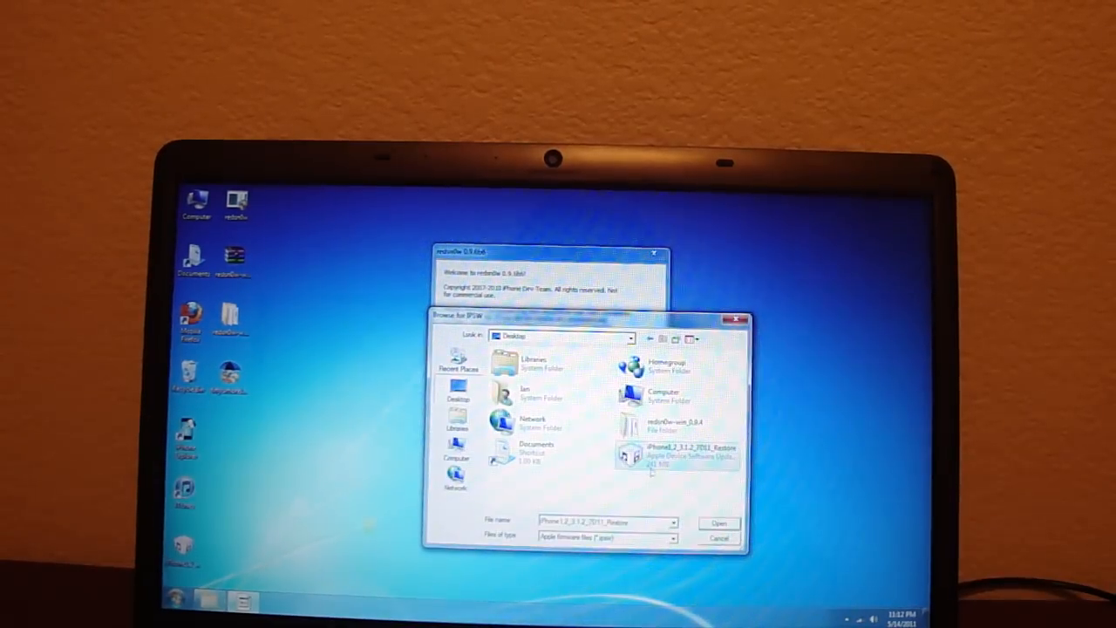
click(718, 523)
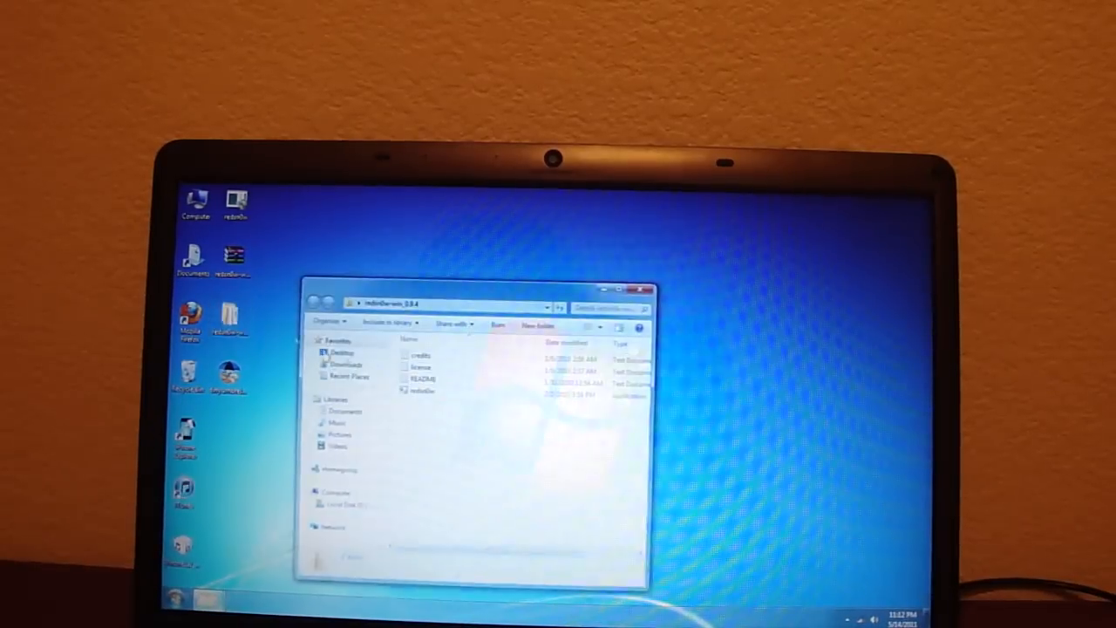
Relaunch redsn0w and load iPhone1,2_3.1.2_7D11_Restore.ipsw so it is identified
click(422, 391)
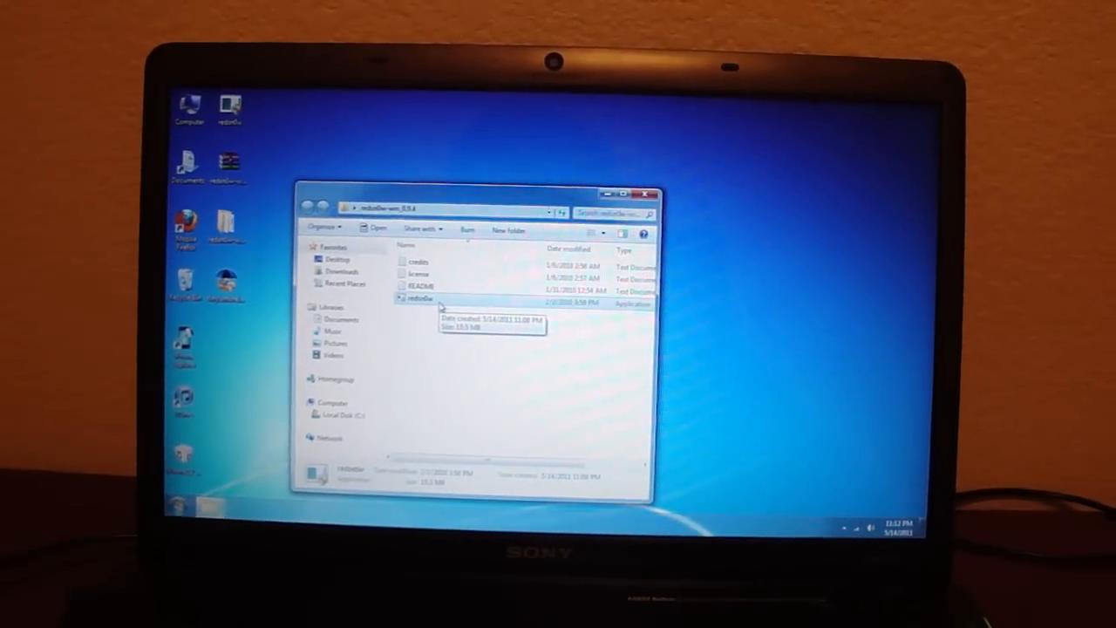
double_click(422, 303)
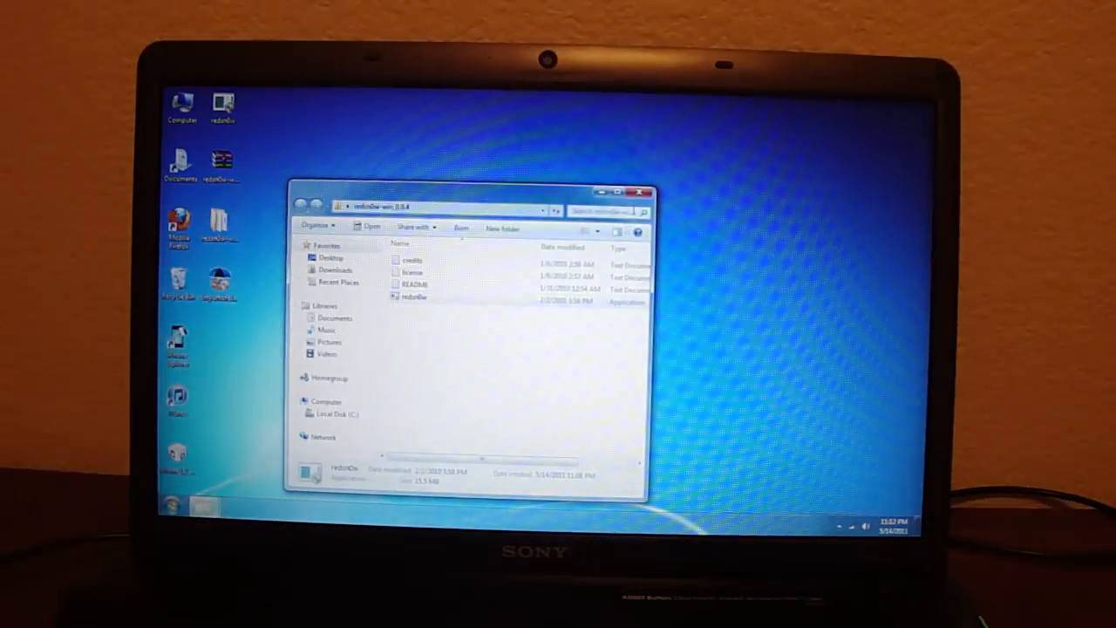
double_click(415, 297)
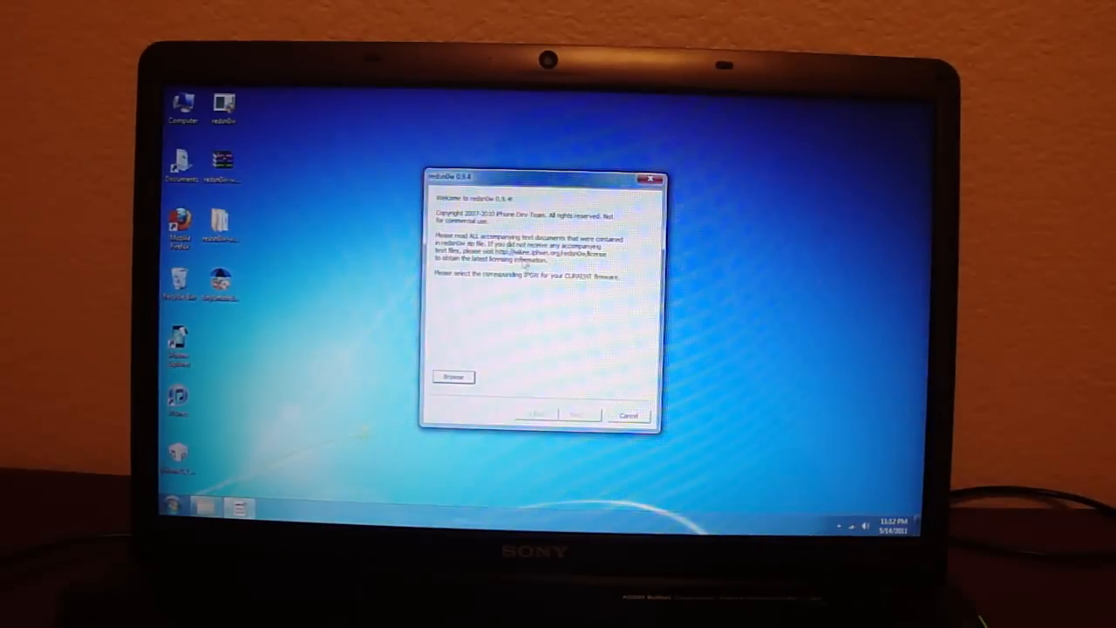
click(453, 377)
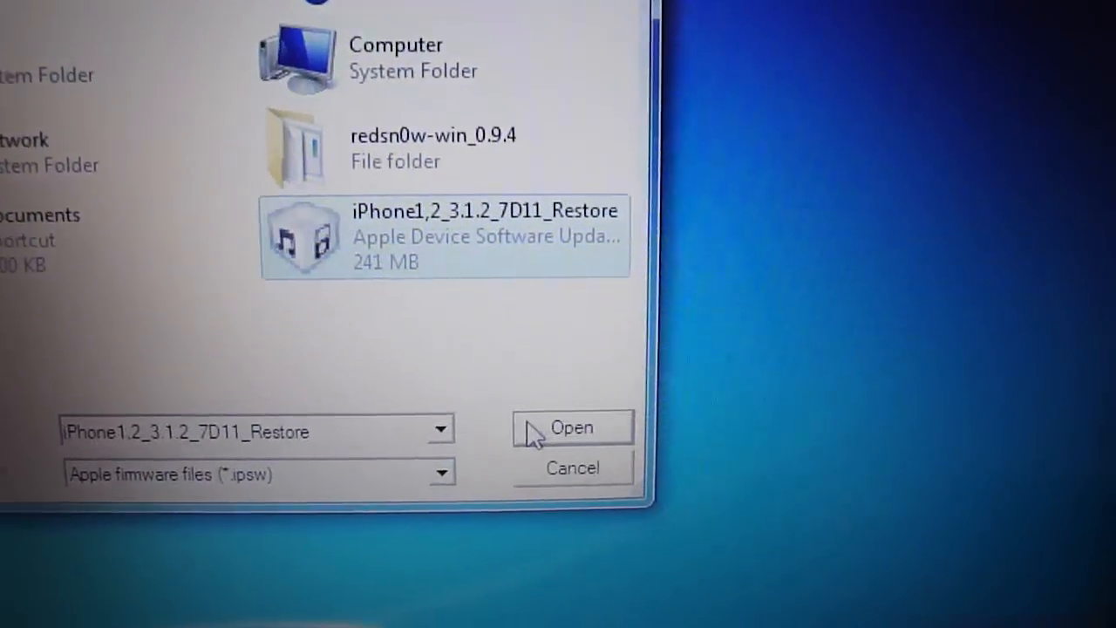
click(572, 427)
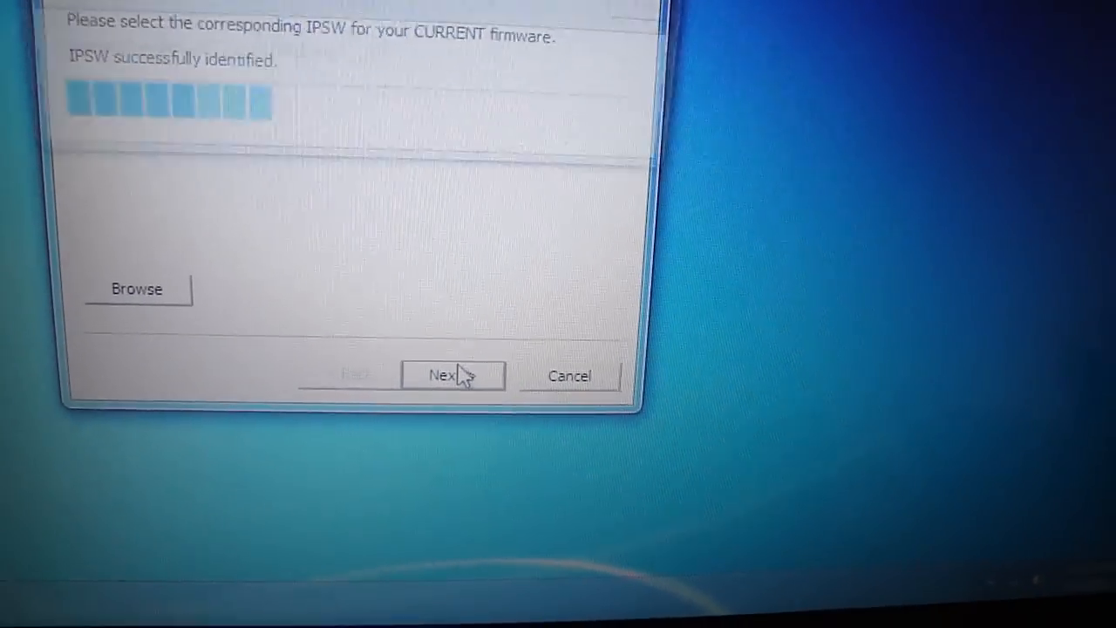
Continue past the identified firmware to the jailbreak options with Install Cydia checked
click(453, 375)
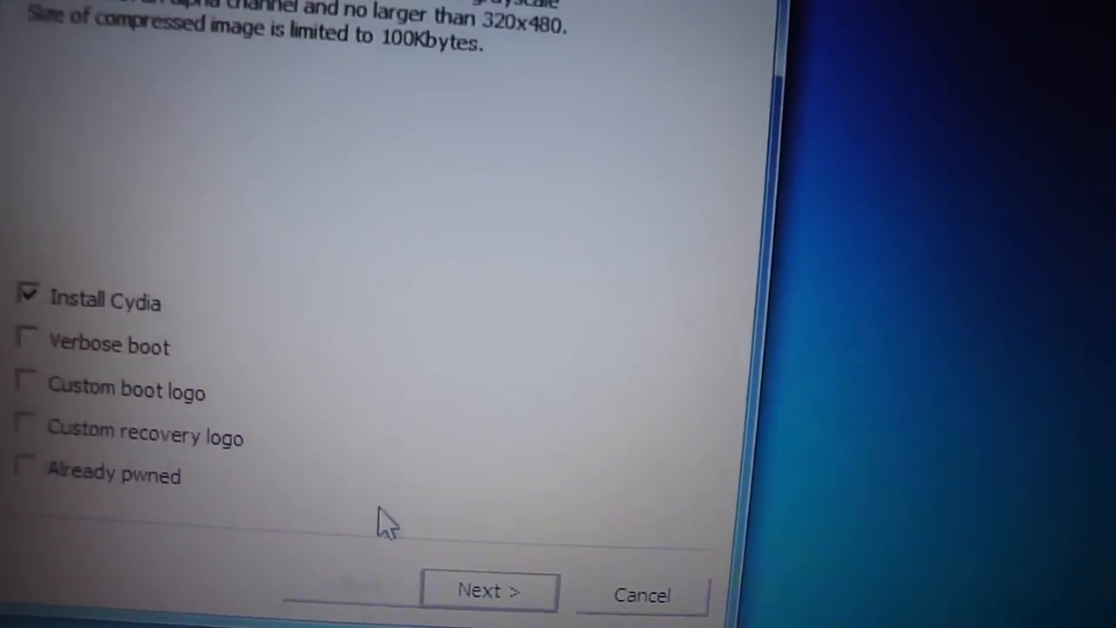
Keep Install Cydia checked and continue to the power-off and plug-in instructions
click(488, 589)
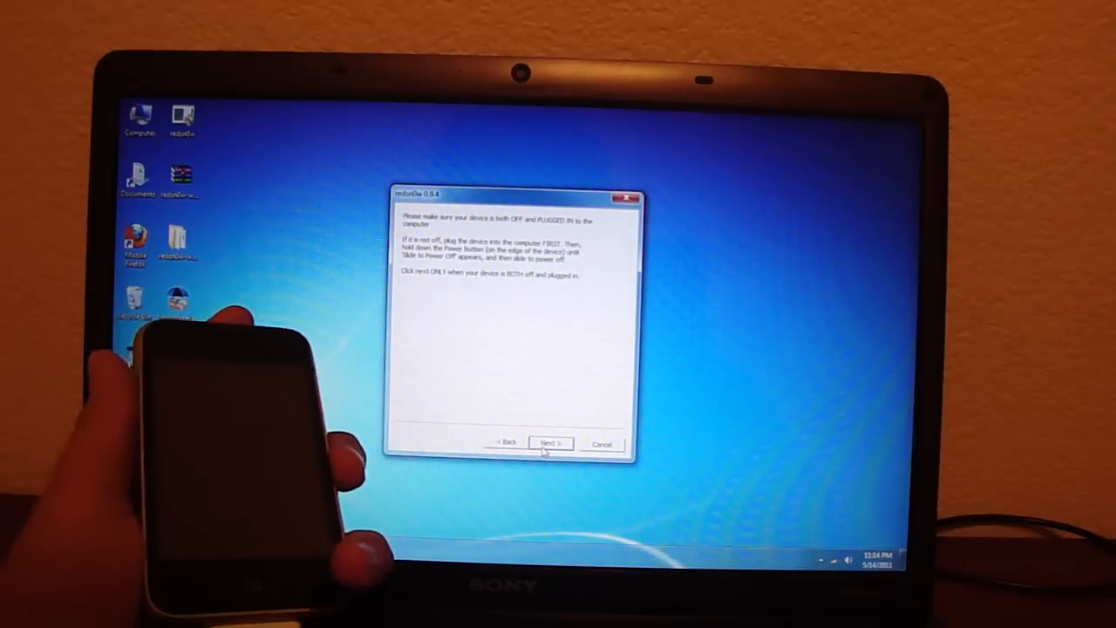
Confirm the iPhone is off and connected, then advance through the timed DFU-mode prompts
click(551, 443)
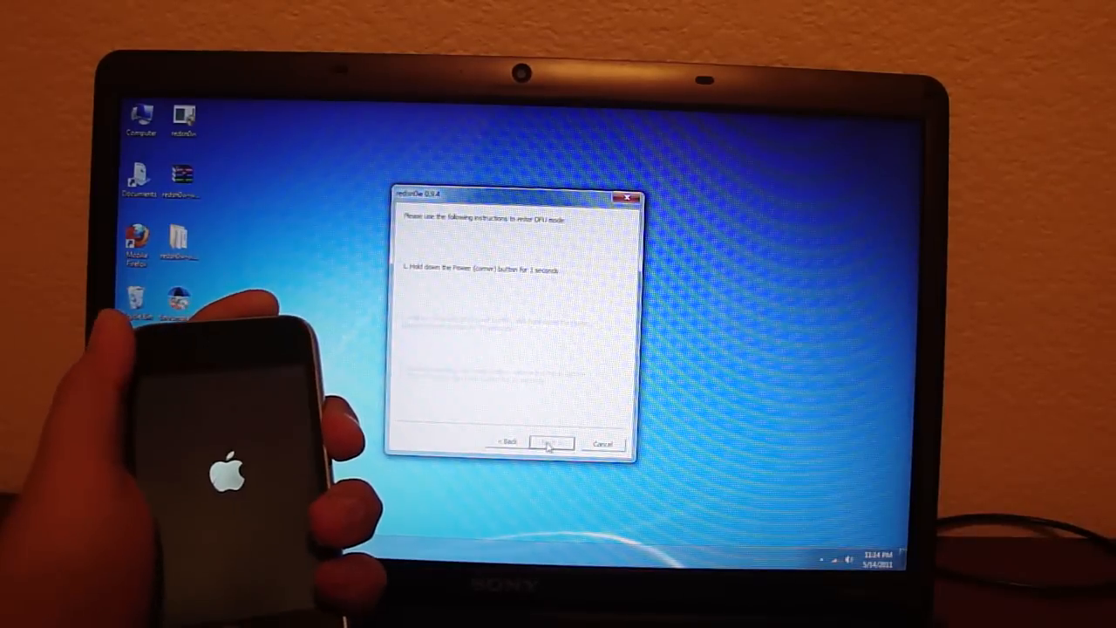
click(551, 443)
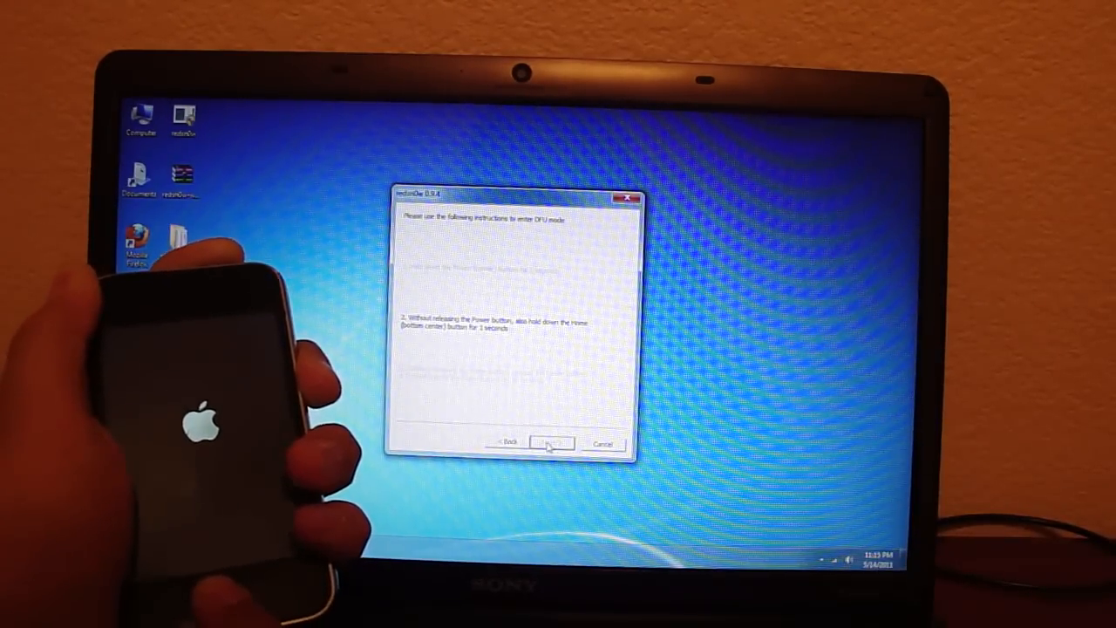
click(553, 443)
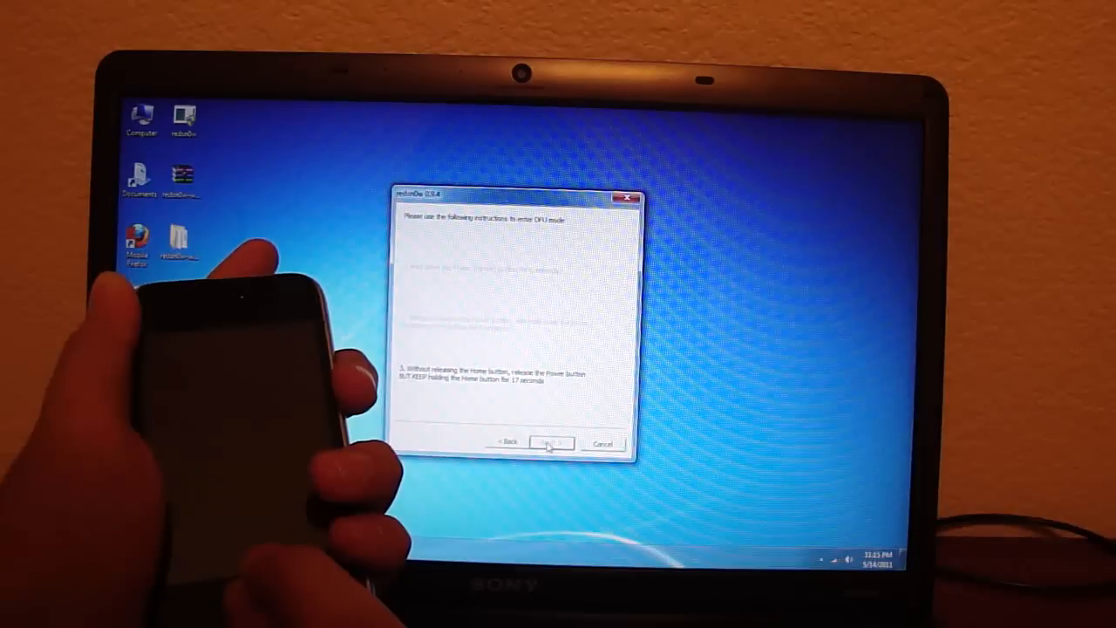
click(550, 443)
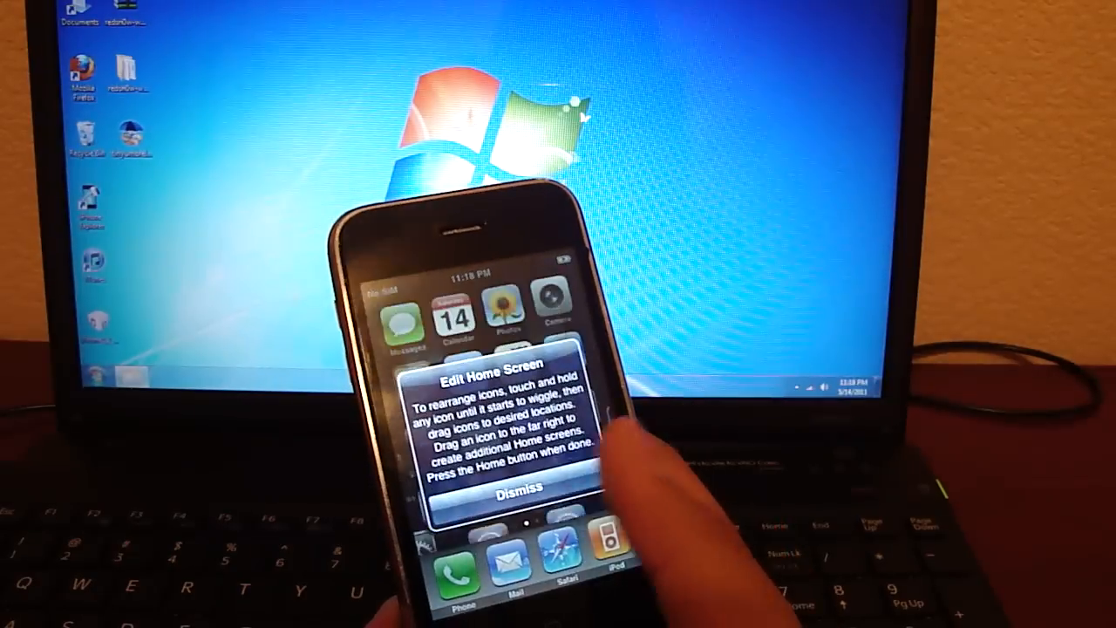
Dismiss the Edit Home Screen tip, leaving the home screen with the Cydia icon visible
click(518, 488)
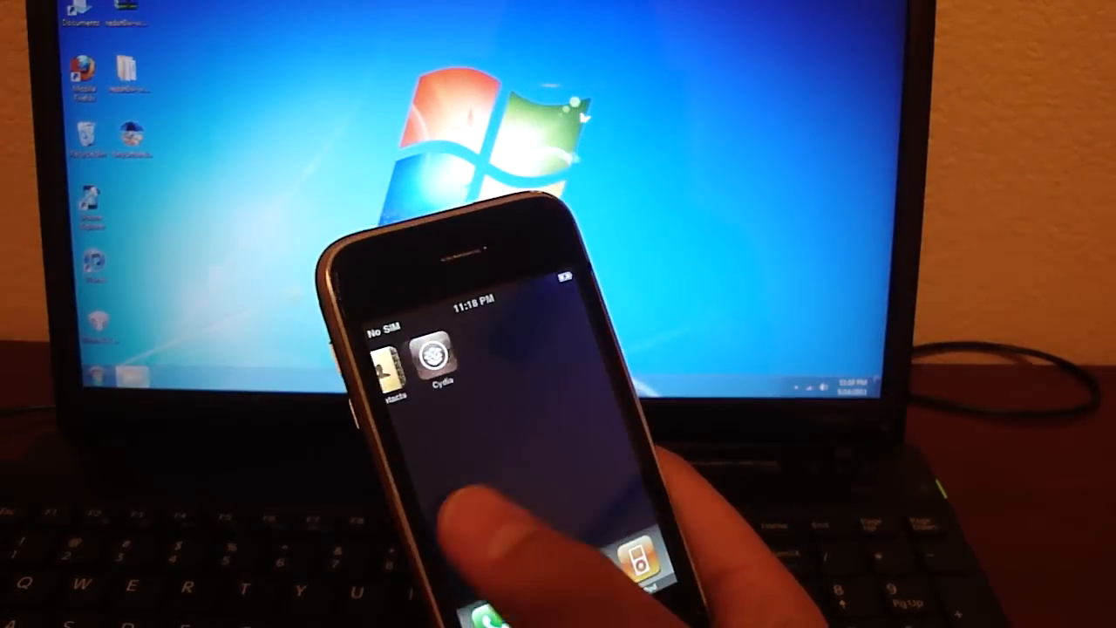